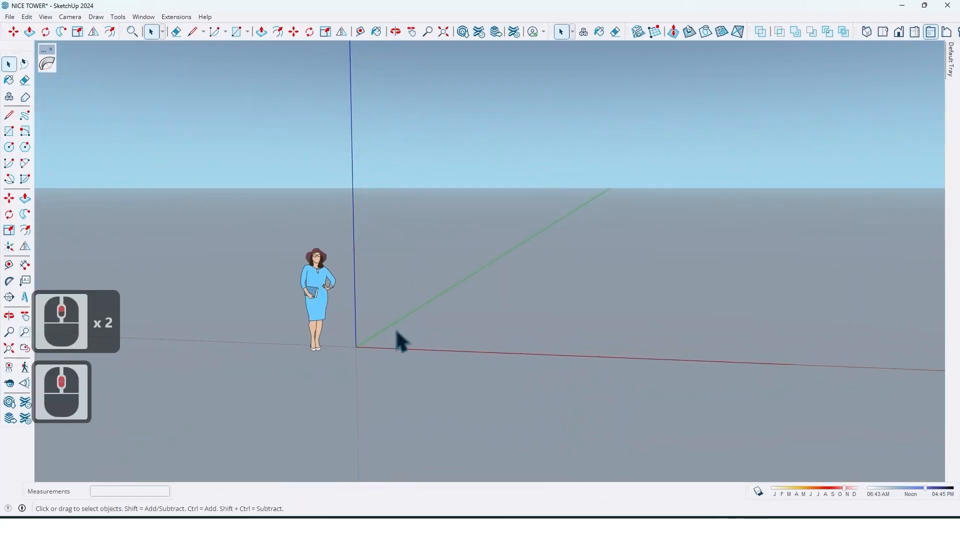
Step: Draw a 600 by 6 upright rectangle starting at the origin
{"action": "left_click", "coordinate": [9, 130]}
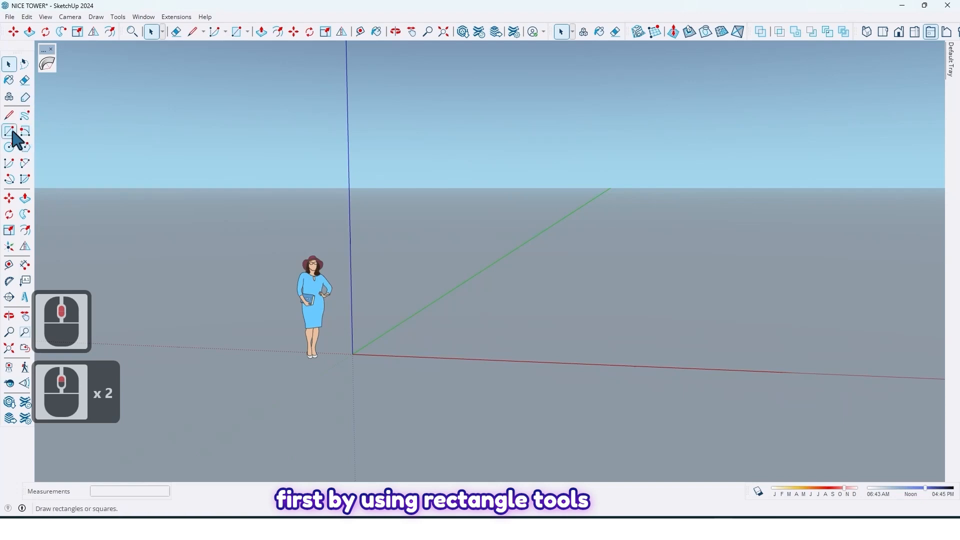
{"action": "left_click", "coordinate": [9, 131]}
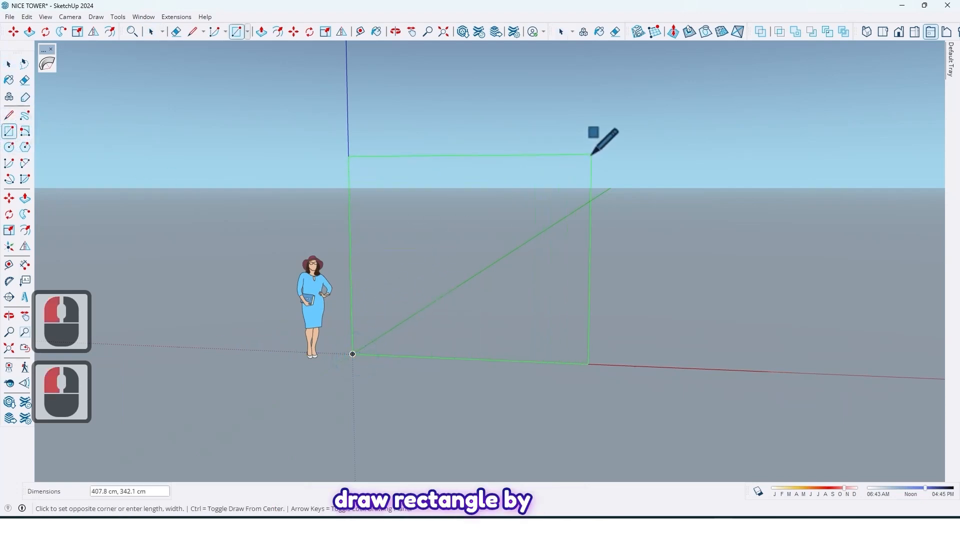
{"action": "type", "text": "600,6"}
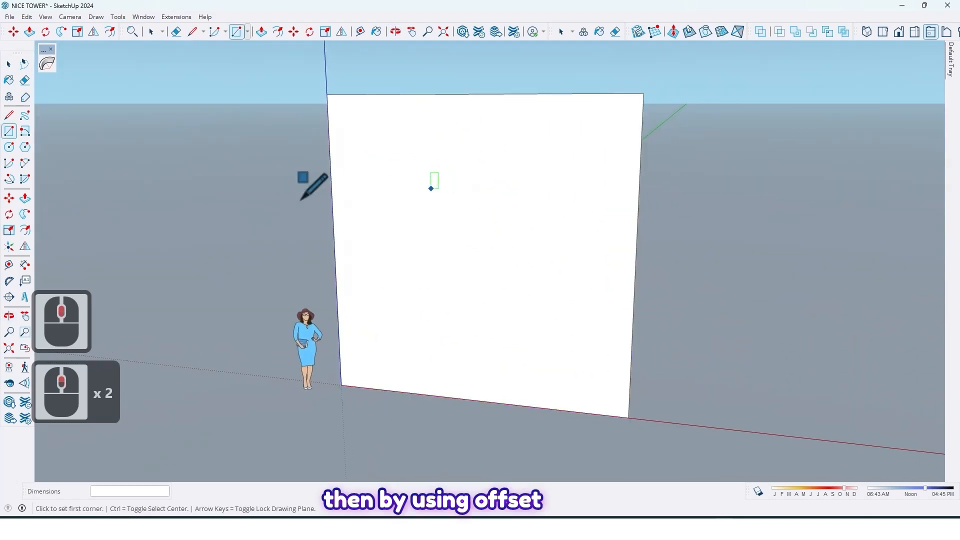
Step: Offset the rectangle's outline 20 cm inward to form a border
{"action": "left_click", "coordinate": [25, 235]}
{"action": "type", "text": "20"}
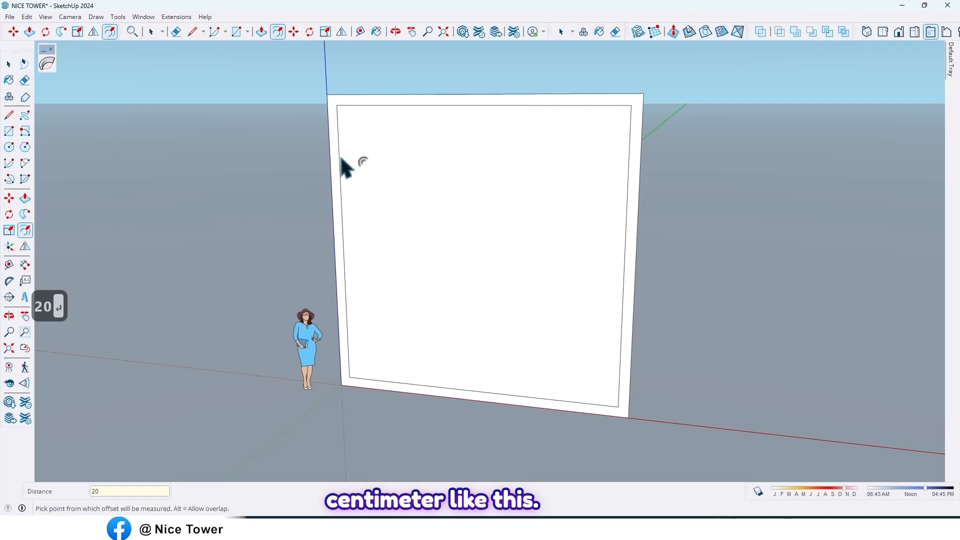
{"action": "left_click", "coordinate": [441, 245]}
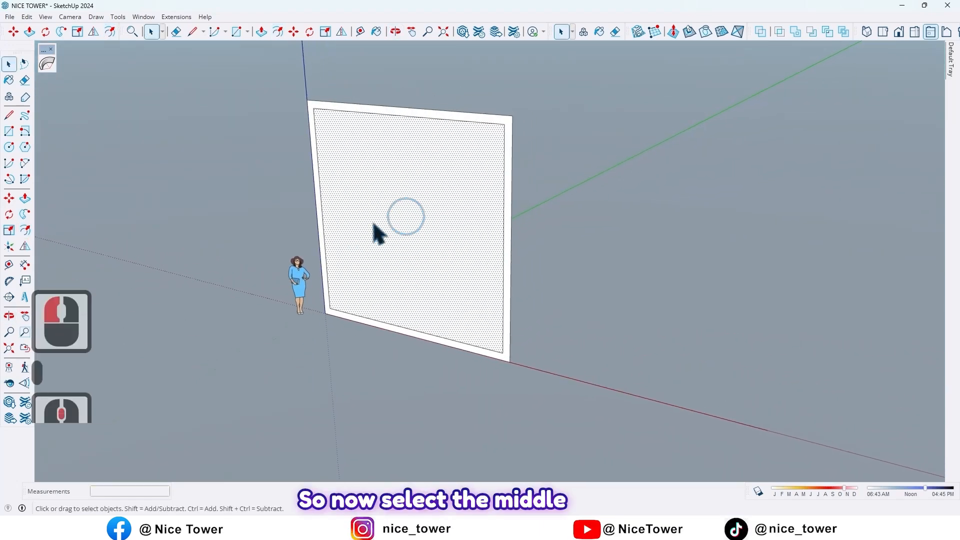
Step: Delete the inner face and push/pull the border 10 cm deep
{"action": "left_click", "coordinate": [404, 221]}
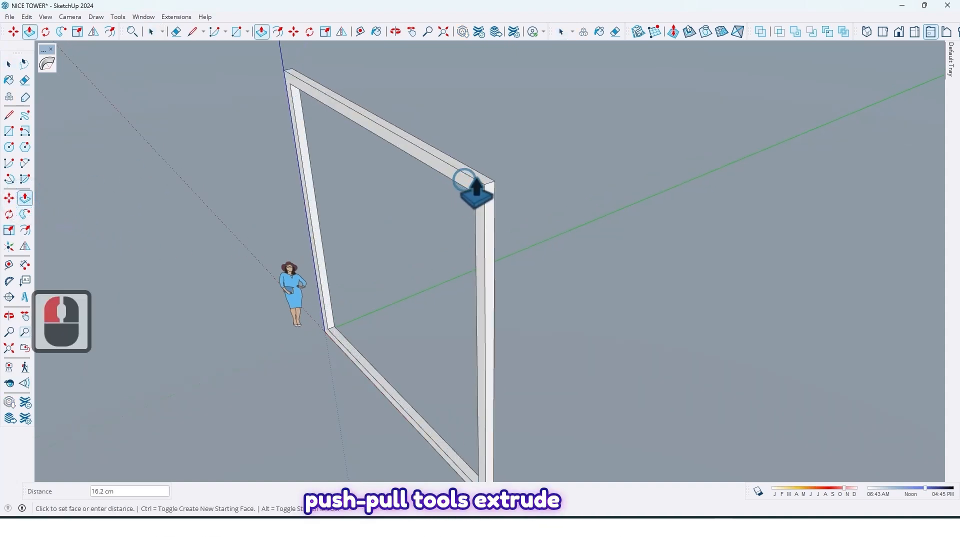
{"action": "type", "text": "10"}
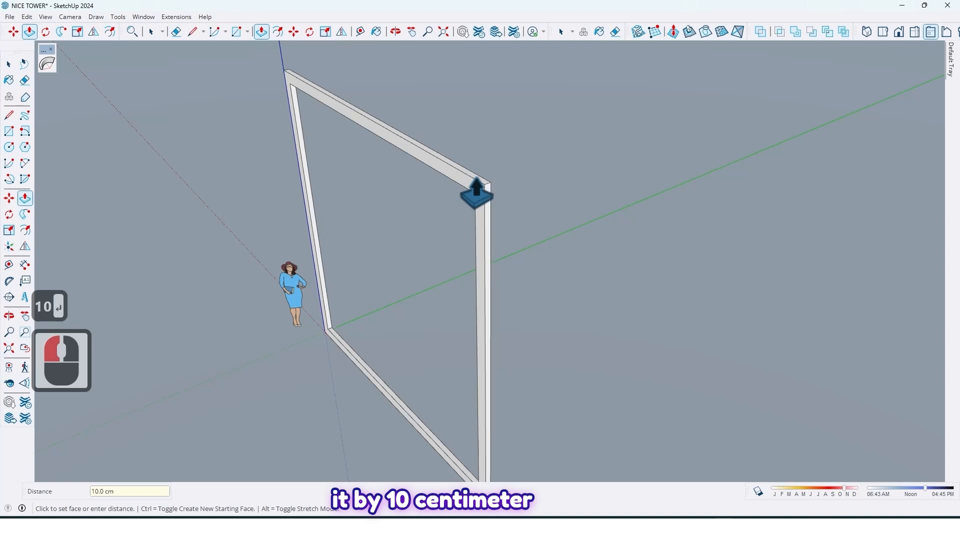
{"action": "key", "text": "Return"}
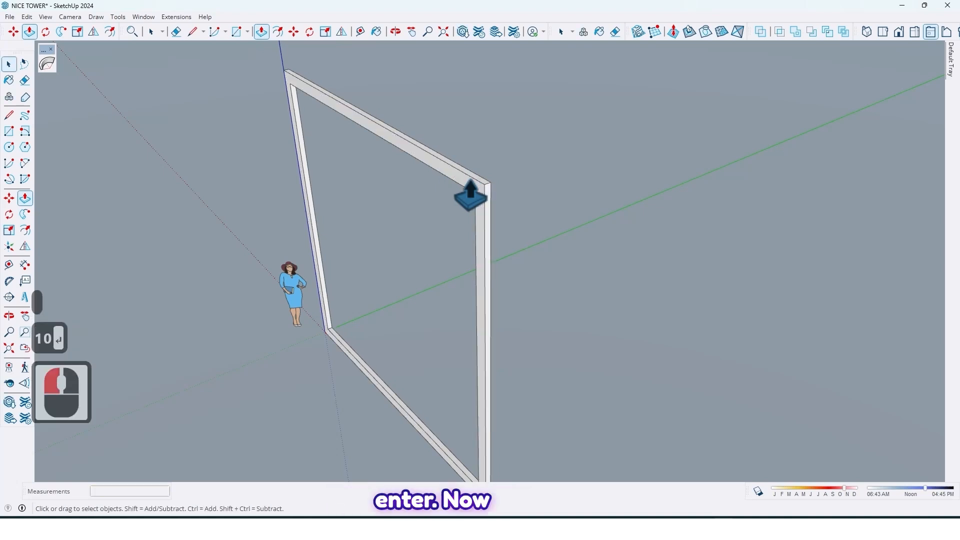
Step: Make the selected hollow frame into a component via the context menu
{"action": "right_click", "coordinate": [471, 189]}
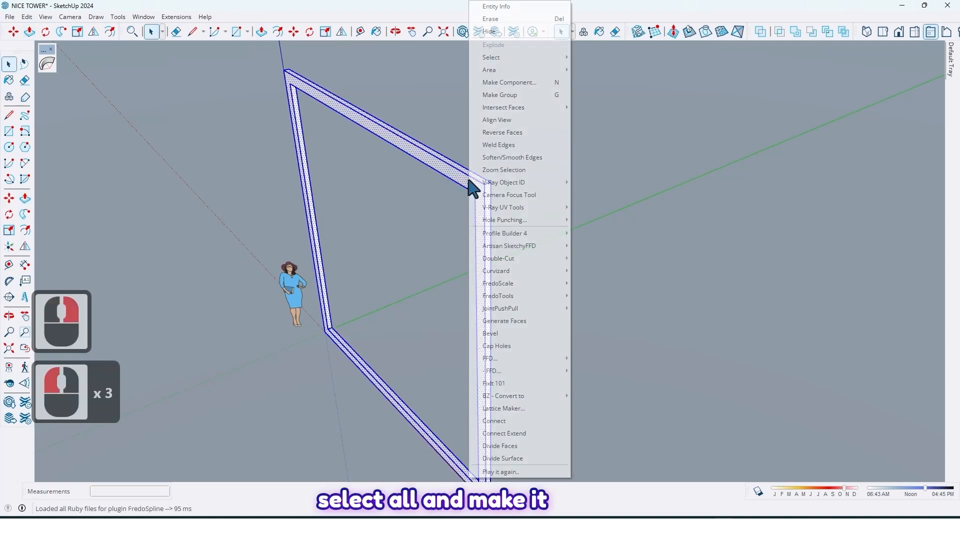
{"action": "mouse_move", "coordinate": [501, 86]}
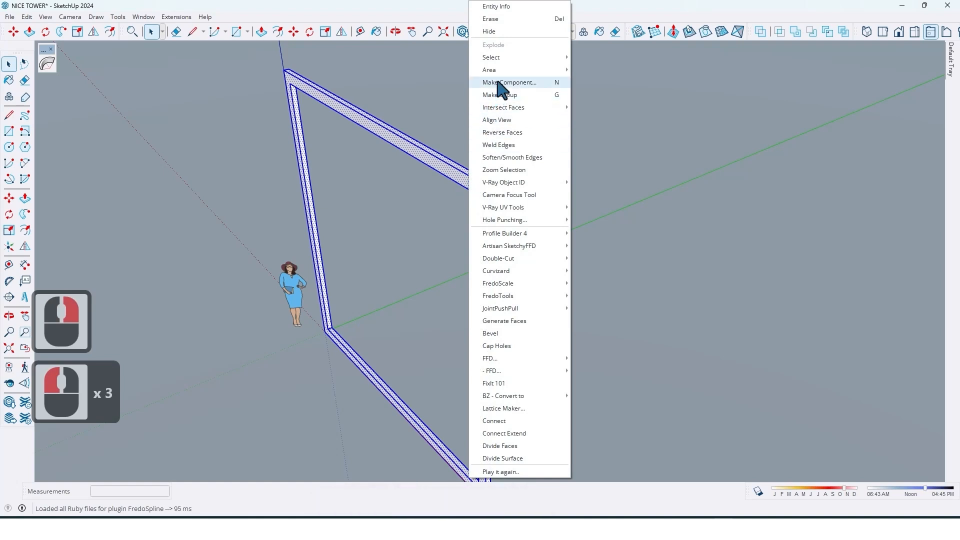
{"action": "left_click", "coordinate": [509, 82]}
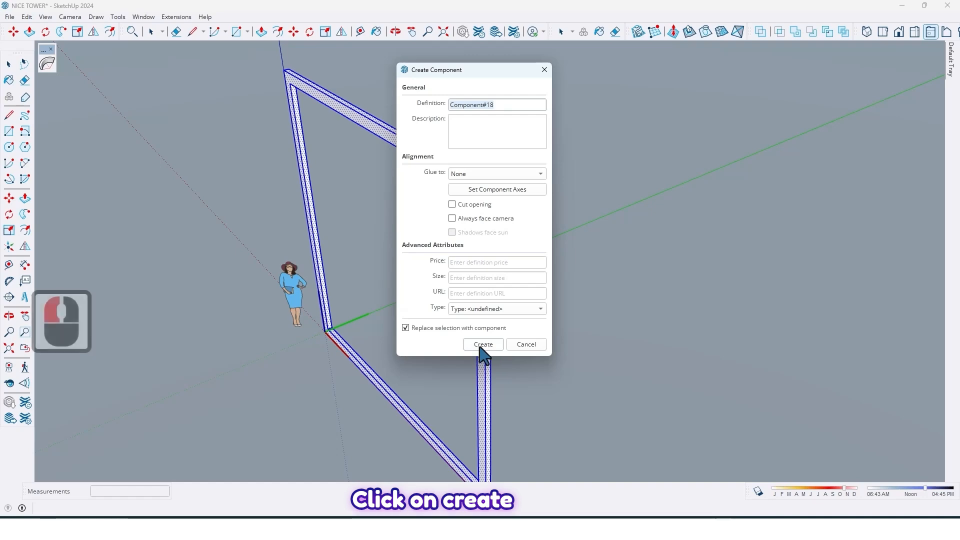
{"action": "left_click", "coordinate": [483, 344]}
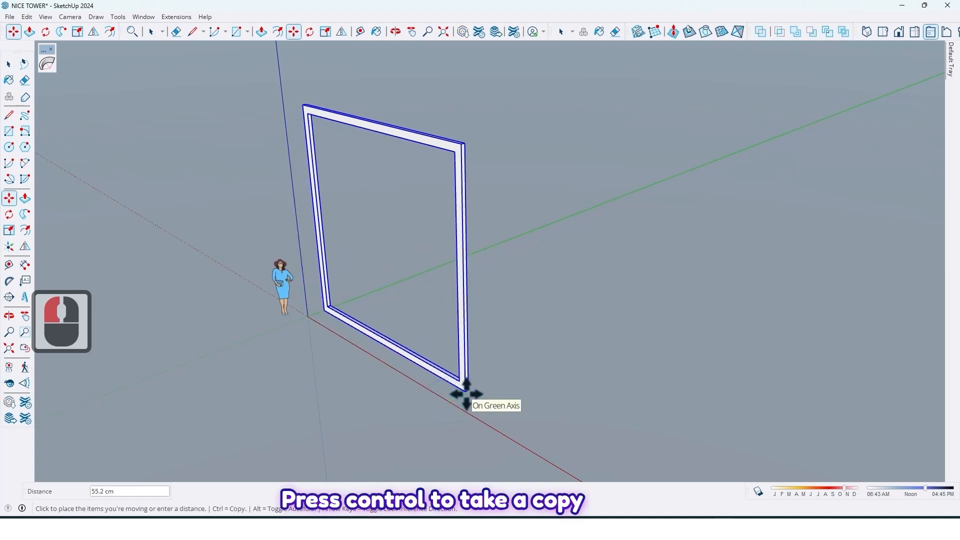
Step: Copy the frame 25 along the green axis and rotate the copy 5 degrees
{"action": "key", "text": "ctrl"}
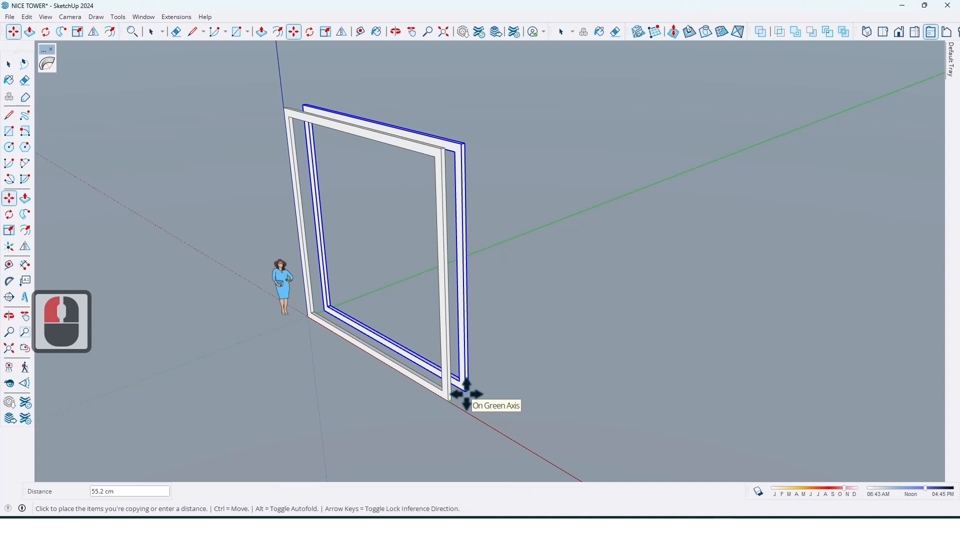
{"action": "type", "text": "25"}
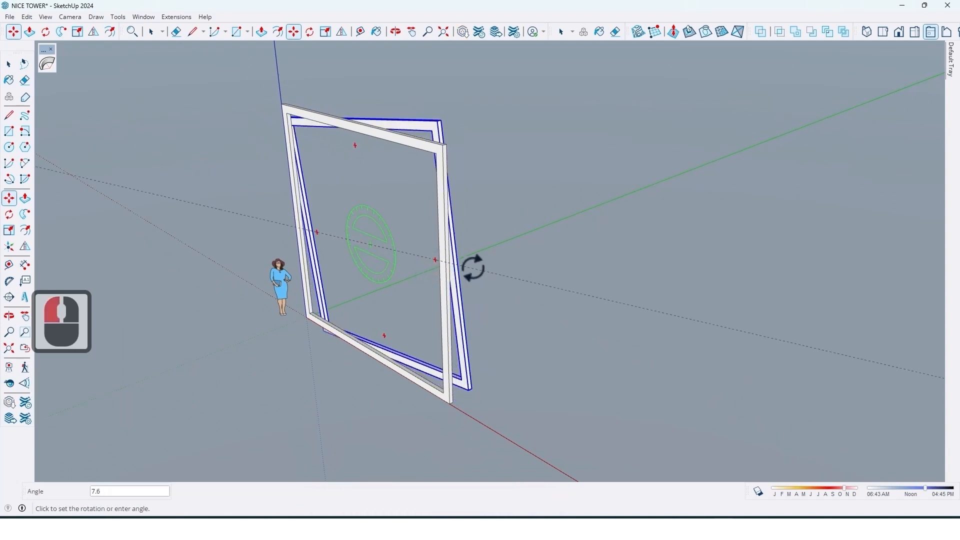
{"action": "type", "text": "5"}
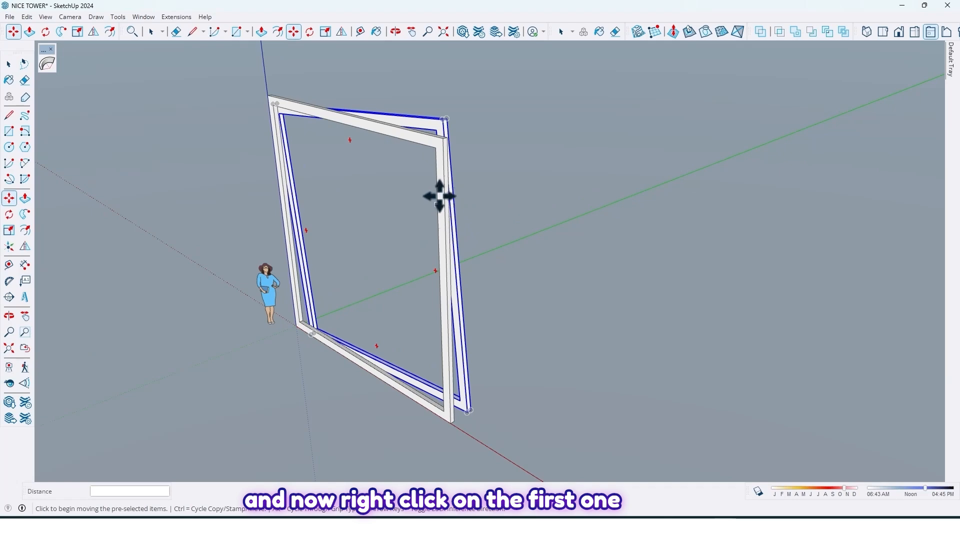
Step: Run Play it again from the first frame's context menu
{"action": "right_click", "coordinate": [439, 196]}
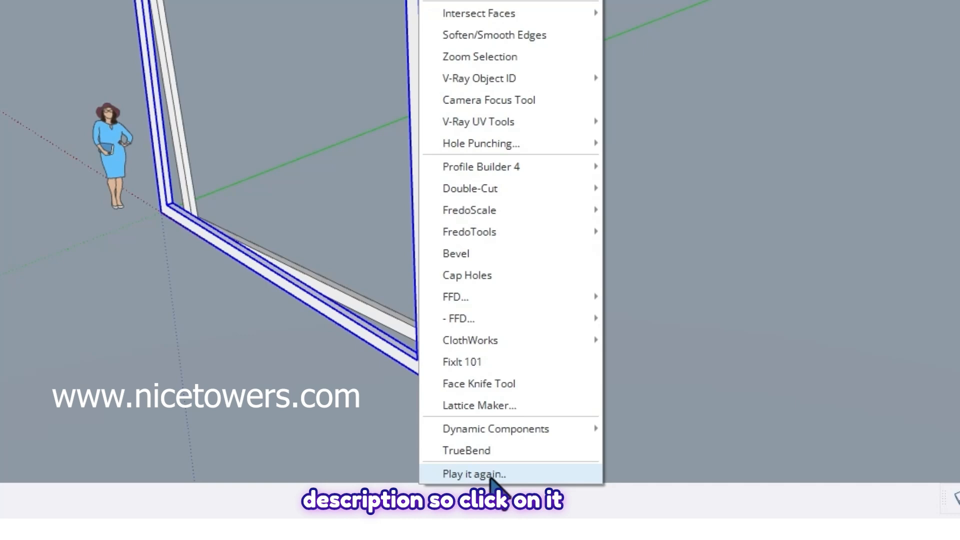
{"action": "left_click", "coordinate": [474, 474]}
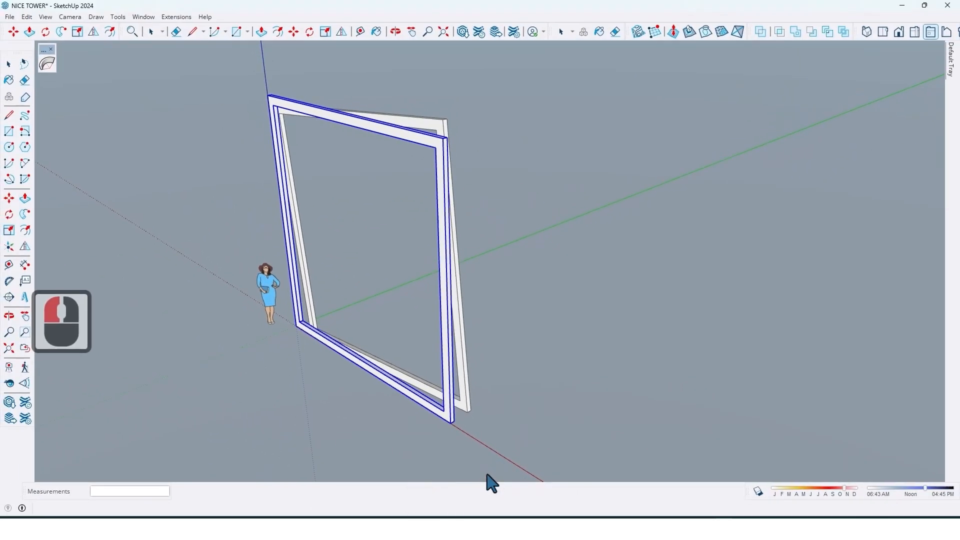
{"action": "mouse_move", "coordinate": [417, 138]}
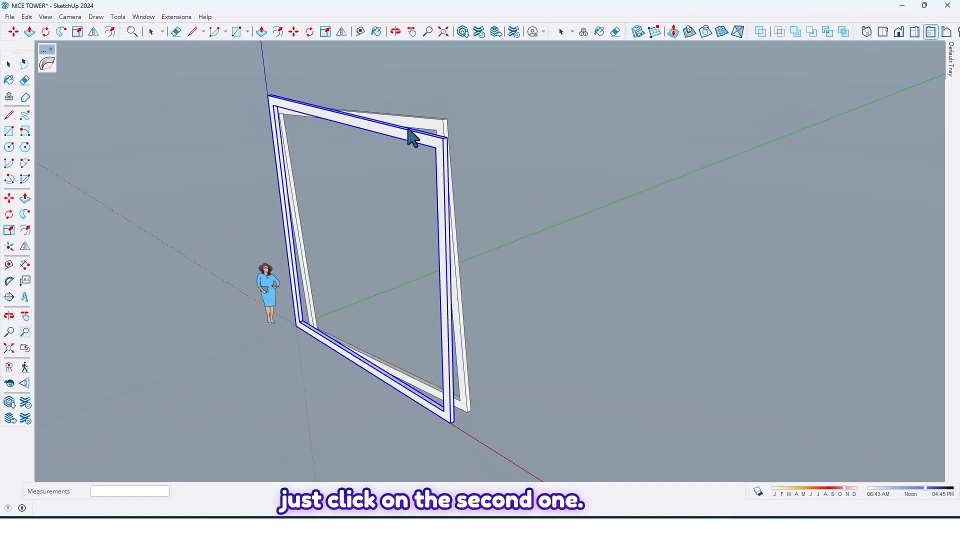
Step: Replay copy-and-rotate on the latest frames, then zoom out to view the tunnel
{"action": "left_click", "coordinate": [429, 134]}
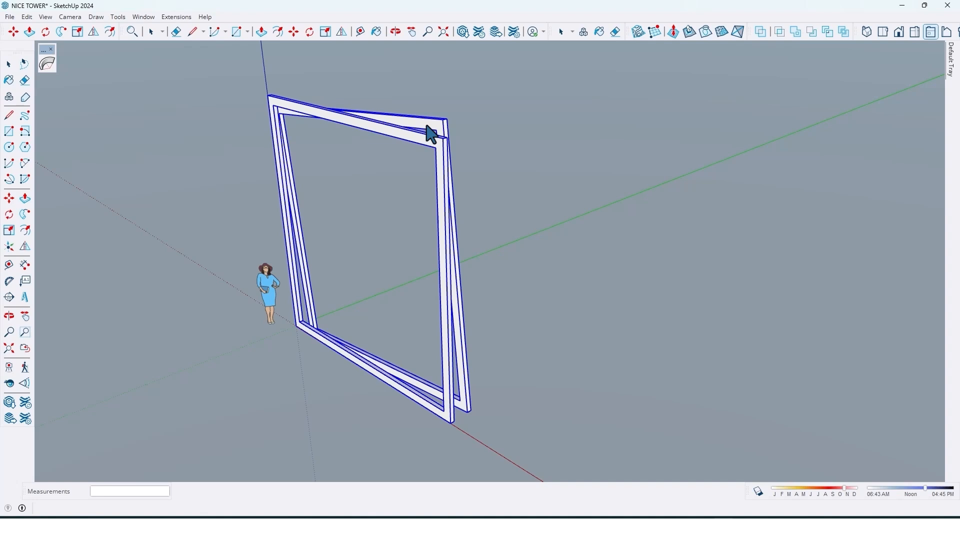
{"action": "left_click", "coordinate": [428, 126]}
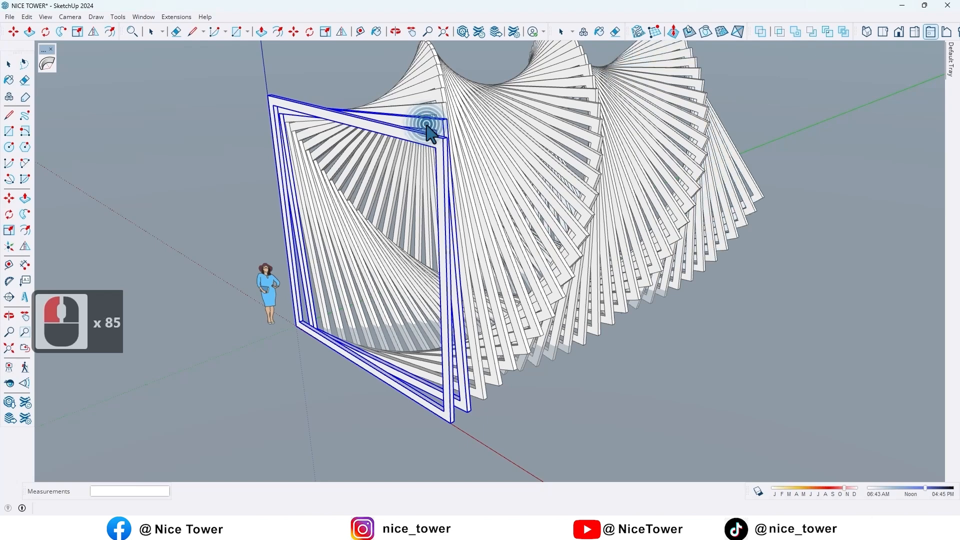
{"action": "scroll", "scroll_direction": "down", "scroll_amount": 3}
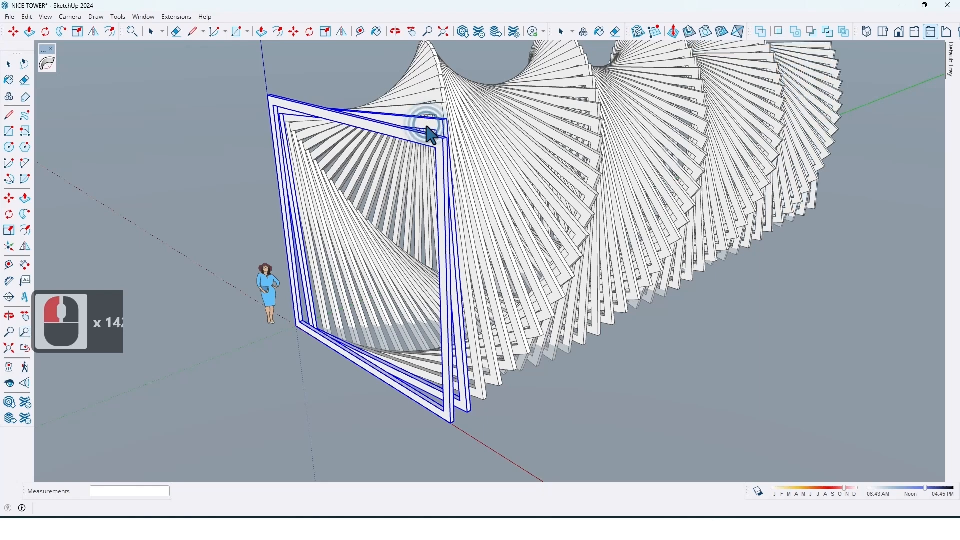
{"action": "left_click_drag", "start_coordinate": [428, 135], "coordinate": [422, 190]}
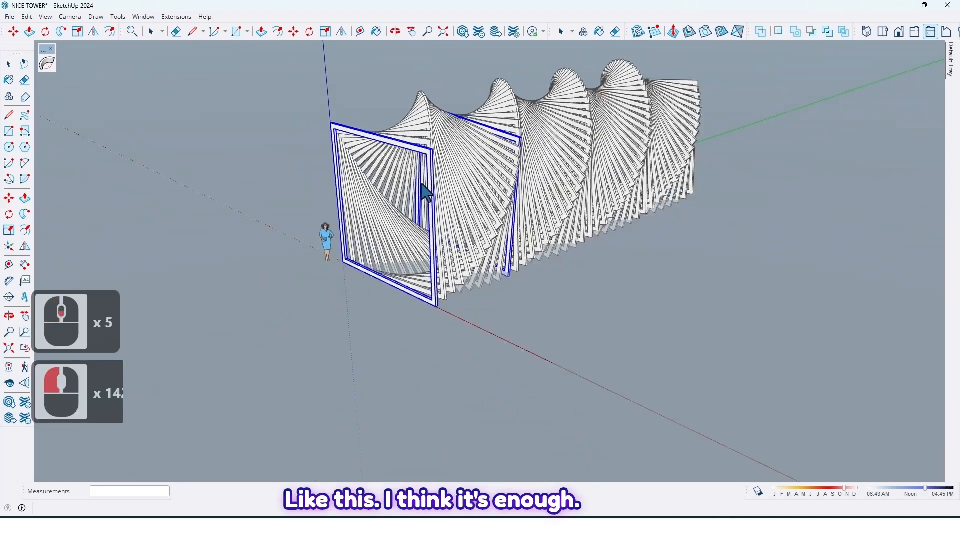
Step: Orbit the model to inspect the twisting tunnel end-on and from below
{"action": "left_click_drag", "start_coordinate": [425, 190], "coordinate": [281, 147]}
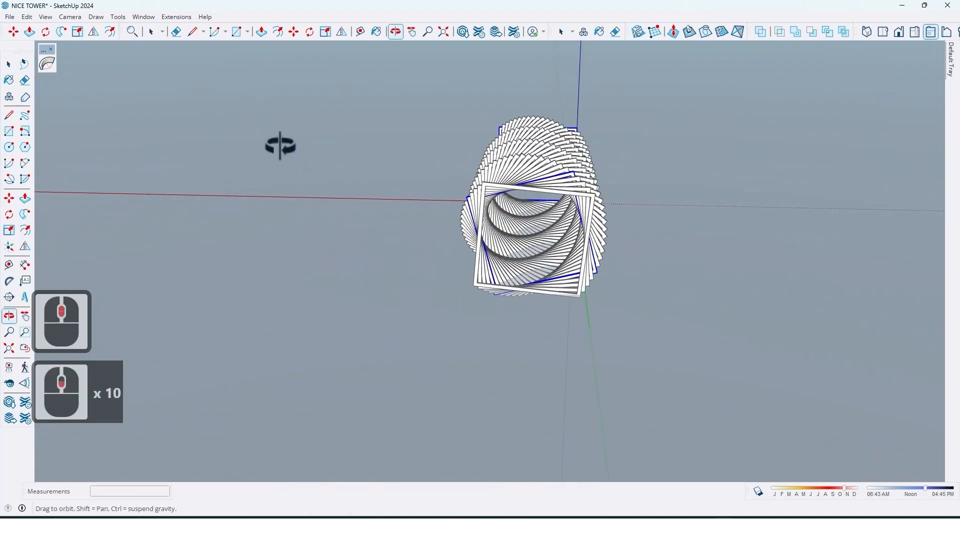
{"action": "left_click_drag", "start_coordinate": [280, 145], "coordinate": [692, 224]}
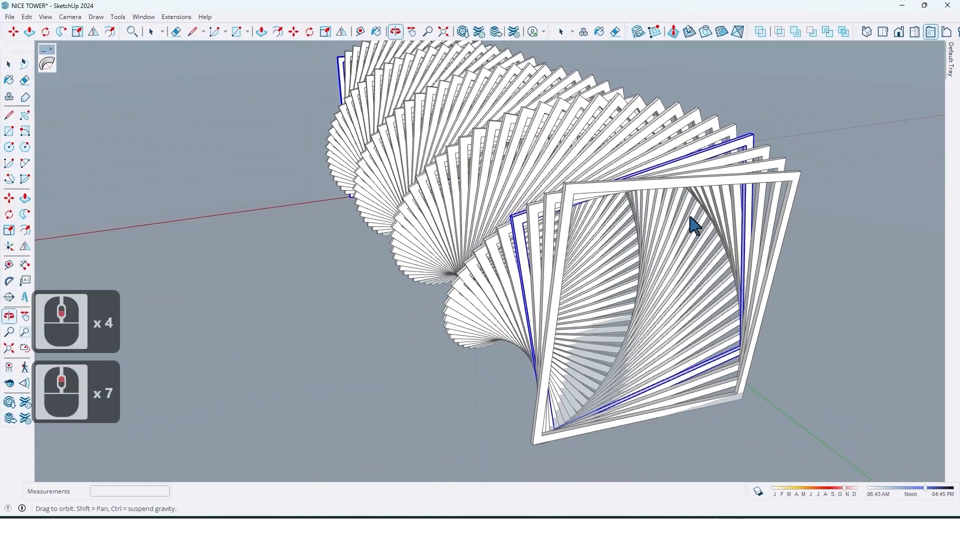
{"action": "left_click_drag", "start_coordinate": [692, 224], "coordinate": [636, 196]}
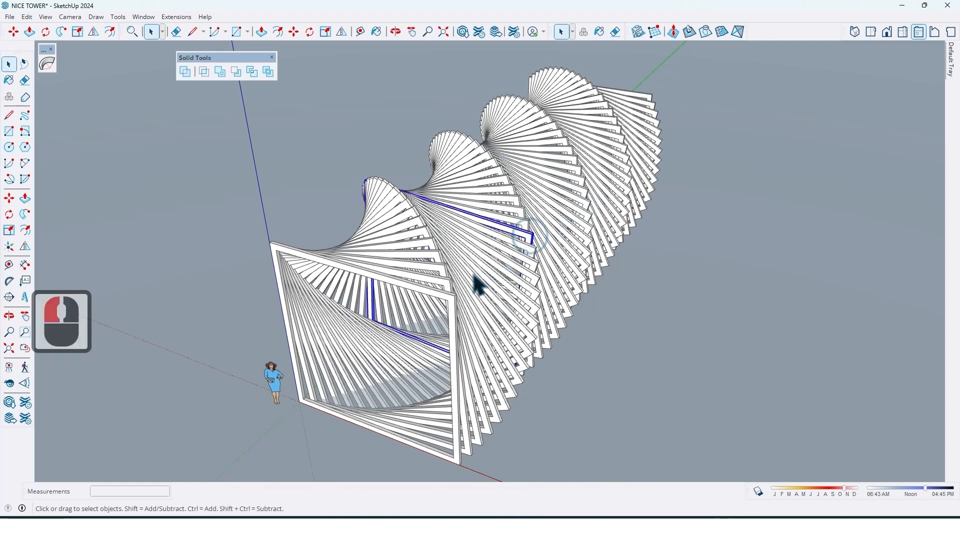
Step: Union all the selected rotated frames into a single solid
{"action": "scroll", "scroll_direction": "down", "scroll_amount": 3}
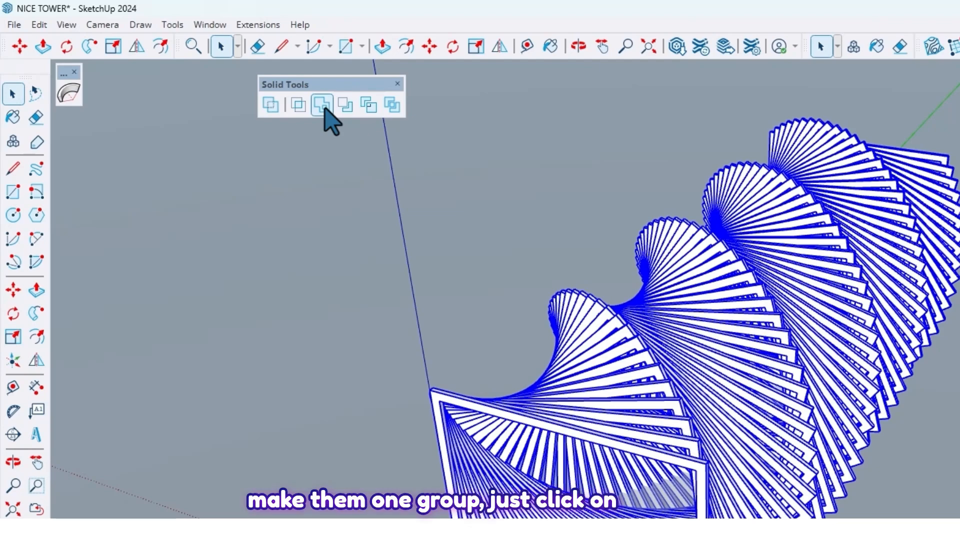
{"action": "left_click", "coordinate": [321, 104]}
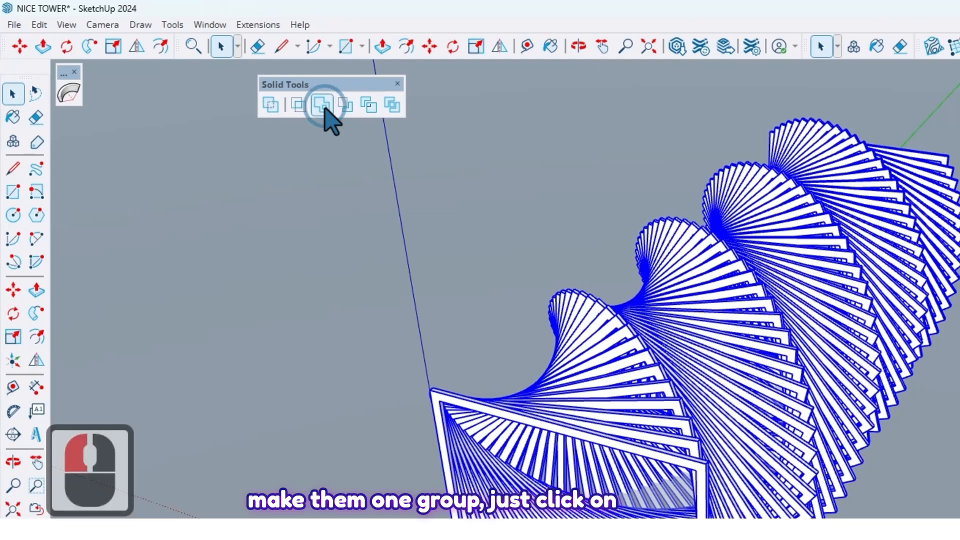
{"action": "left_click", "coordinate": [321, 104]}
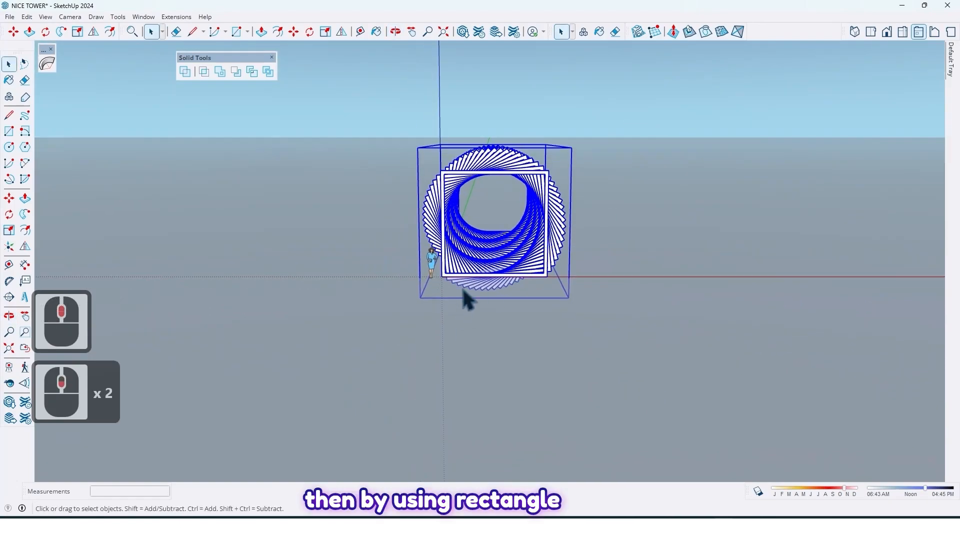
Step: Draw a rectangle below the pergola and scale it wider than the pergola
{"action": "left_click", "coordinate": [238, 31]}
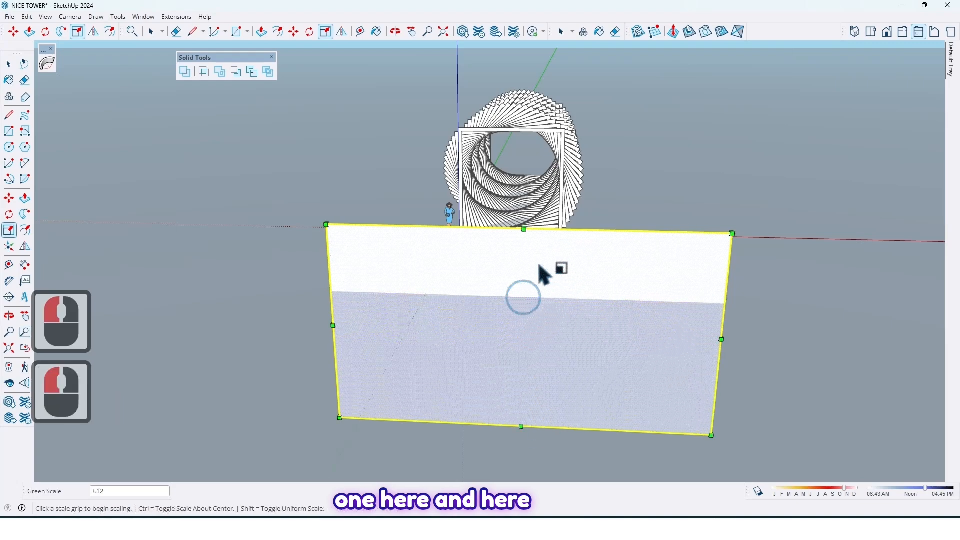
{"action": "left_click_drag", "start_coordinate": [545, 275], "coordinate": [484, 264]}
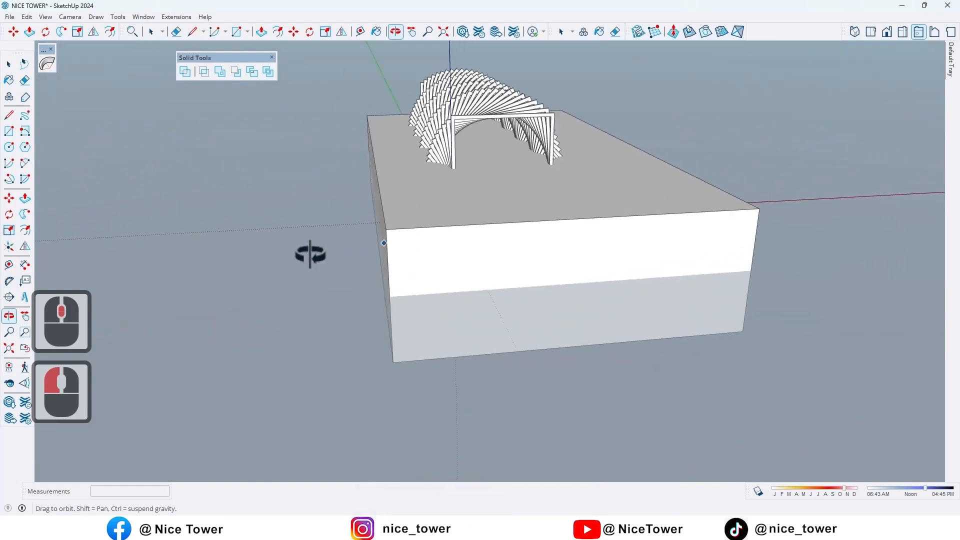
{"action": "left_click_drag", "start_coordinate": [310, 254], "coordinate": [393, 254]}
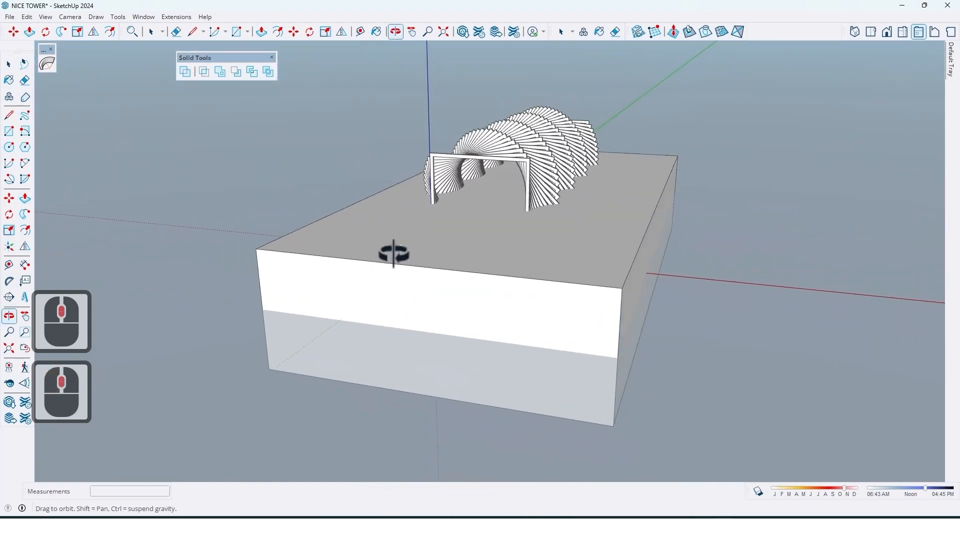
Step: Make the base box a group and start a Solid Tools Subtract with it as first solid
{"action": "left_click", "coordinate": [395, 251]}
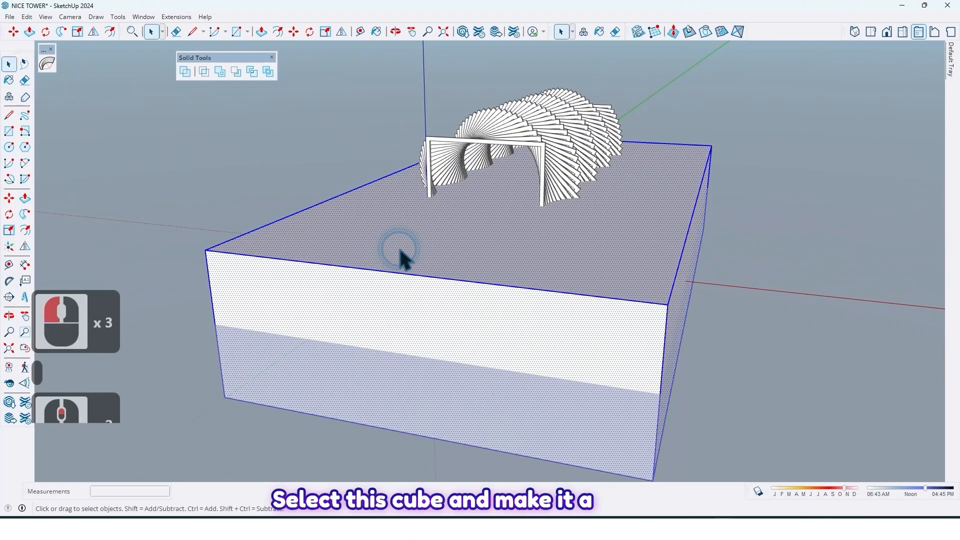
{"action": "right_click", "coordinate": [401, 251]}
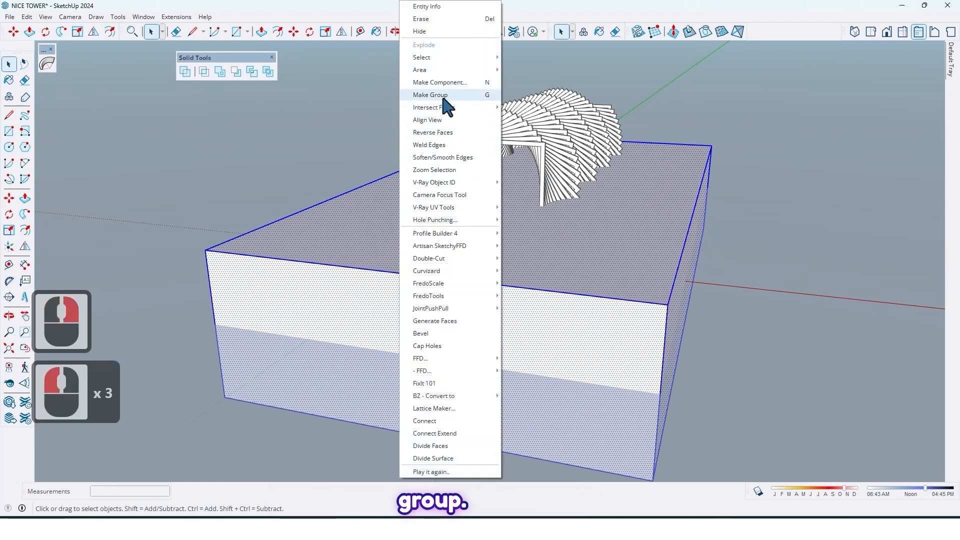
{"action": "left_click", "coordinate": [430, 95]}
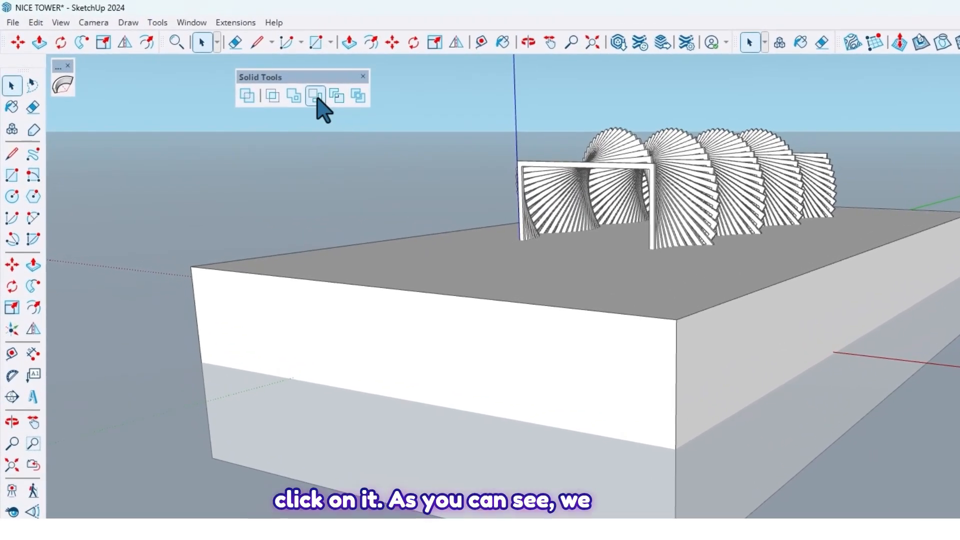
{"action": "left_click", "coordinate": [392, 291]}
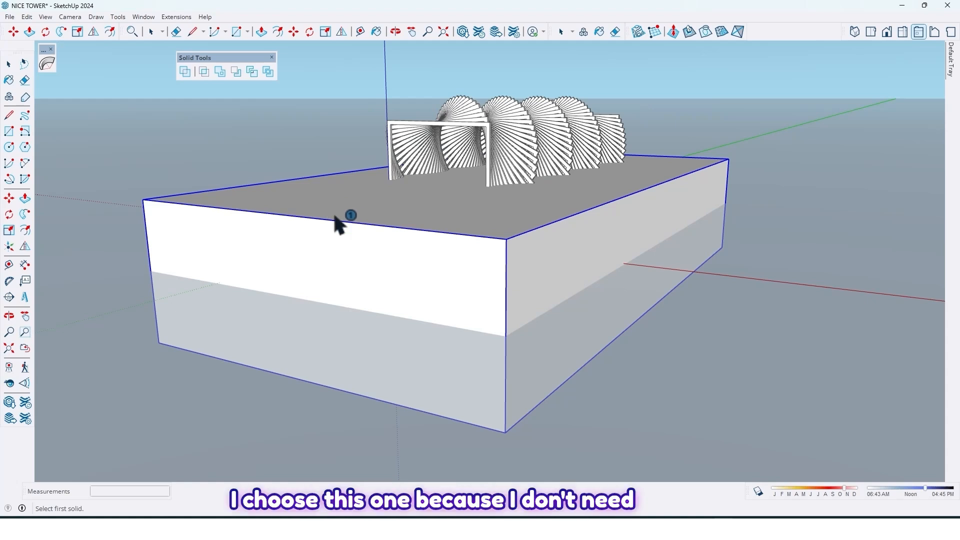
{"action": "mouse_move", "coordinate": [392, 229]}
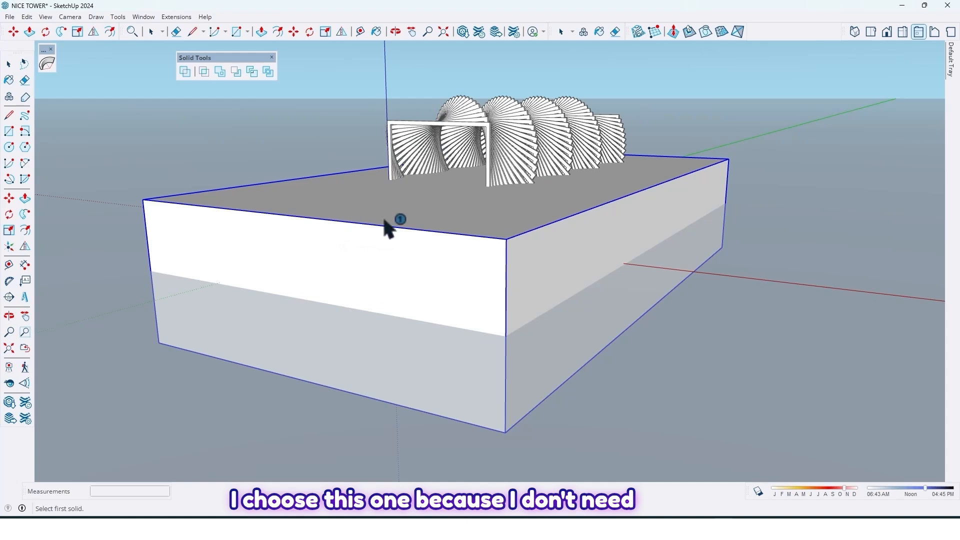
{"action": "mouse_move", "coordinate": [382, 220]}
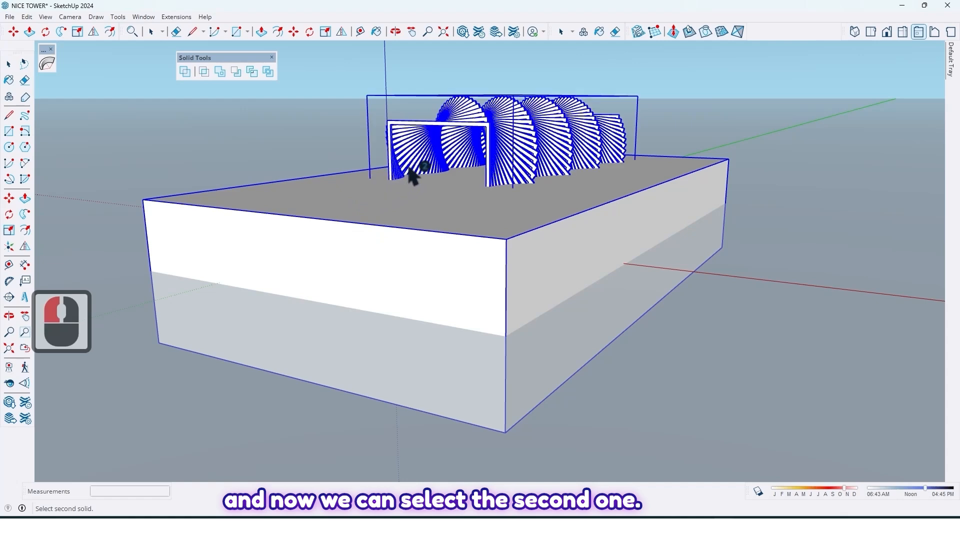
{"action": "mouse_move", "coordinate": [410, 171]}
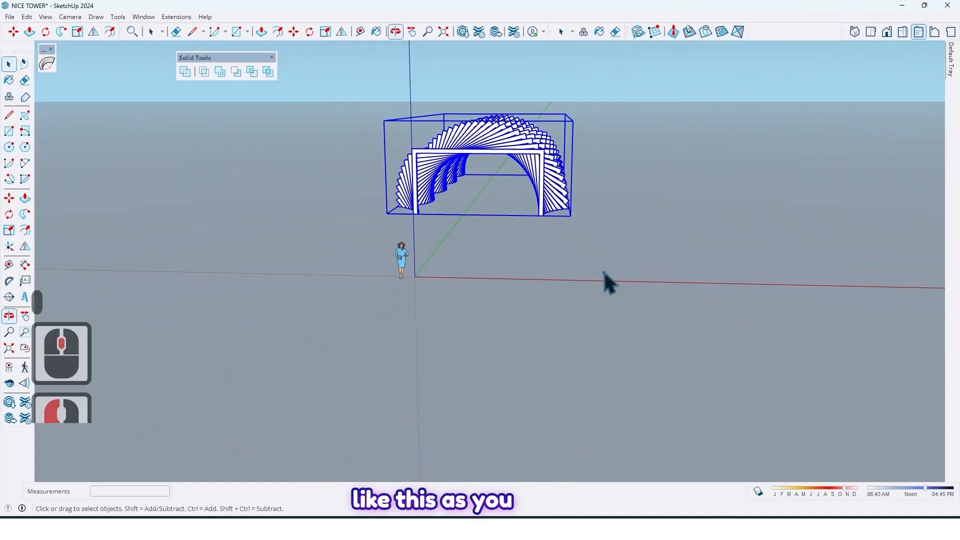
Step: Snap the halved pergola's bottom corner onto the model origin
{"action": "left_click_drag", "start_coordinate": [606, 282], "coordinate": [514, 177]}
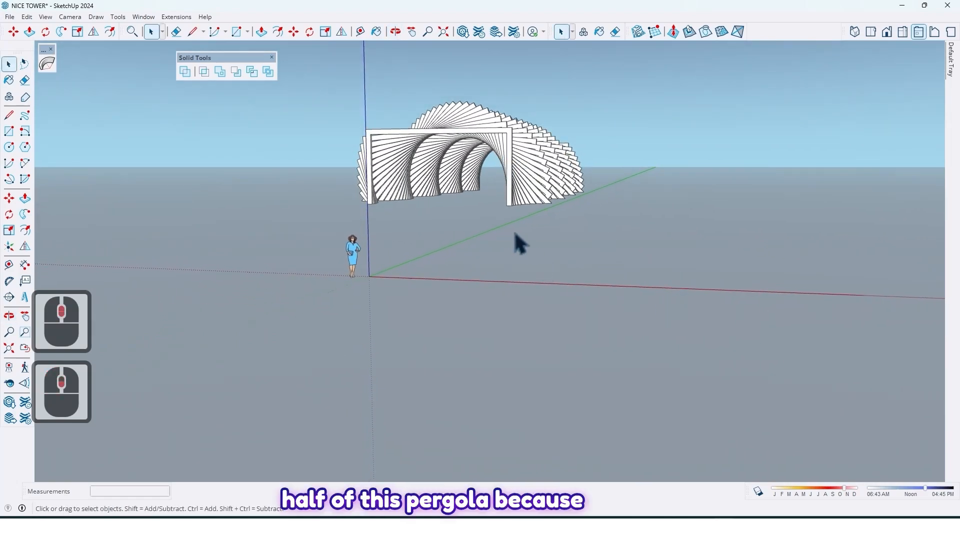
{"action": "mouse_move", "coordinate": [570, 190]}
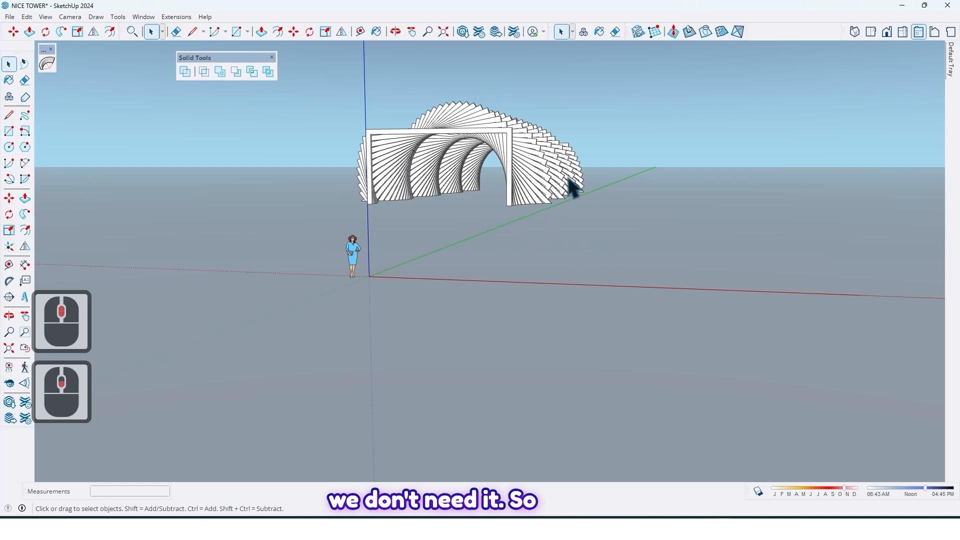
{"action": "left_click_drag", "start_coordinate": [569, 190], "coordinate": [490, 245]}
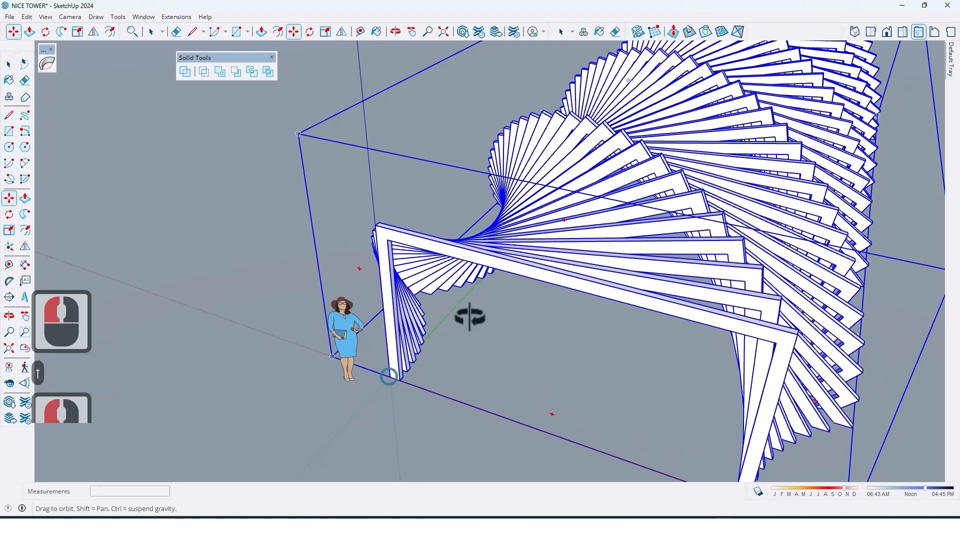
{"action": "left_click_drag", "start_coordinate": [465, 316], "coordinate": [466, 269]}
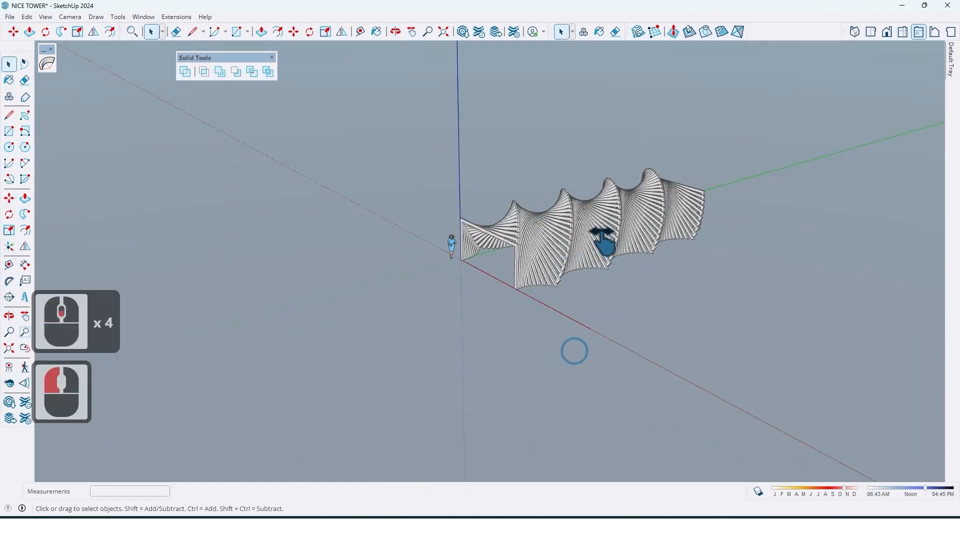
{"action": "left_click_drag", "start_coordinate": [603, 239], "coordinate": [352, 79]}
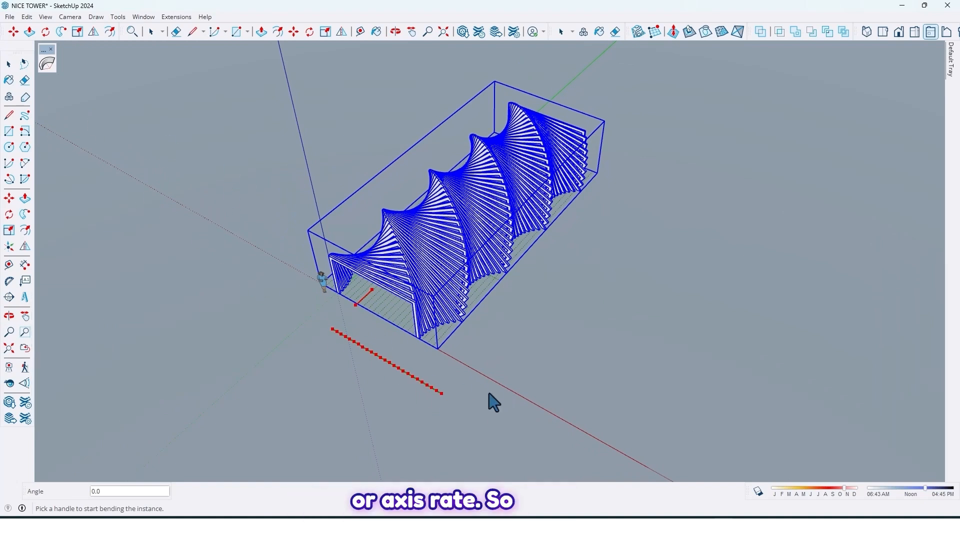
{"action": "mouse_move", "coordinate": [431, 373]}
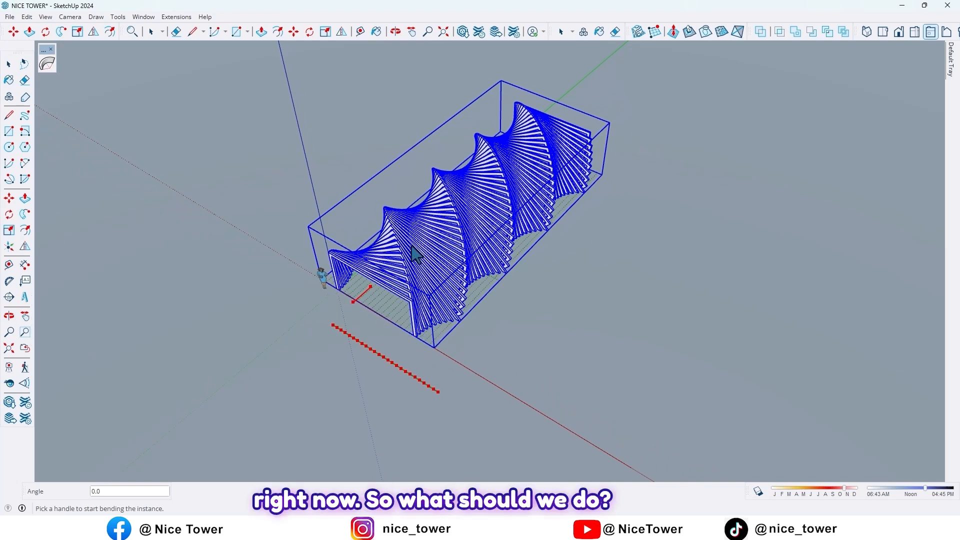
{"action": "mouse_move", "coordinate": [399, 281]}
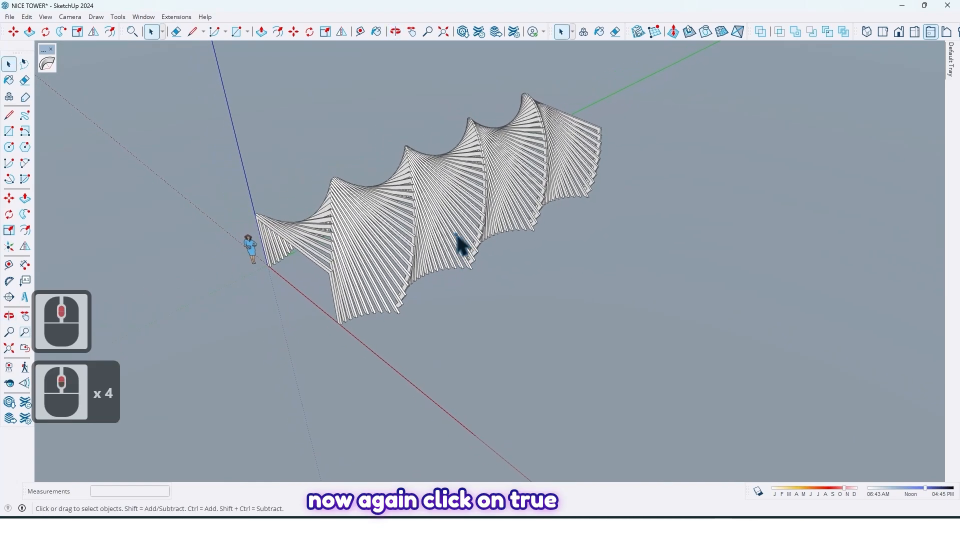
Step: Bend the halved pergola along its length to about 134° with the Bend tool
{"action": "left_click", "coordinate": [459, 245]}
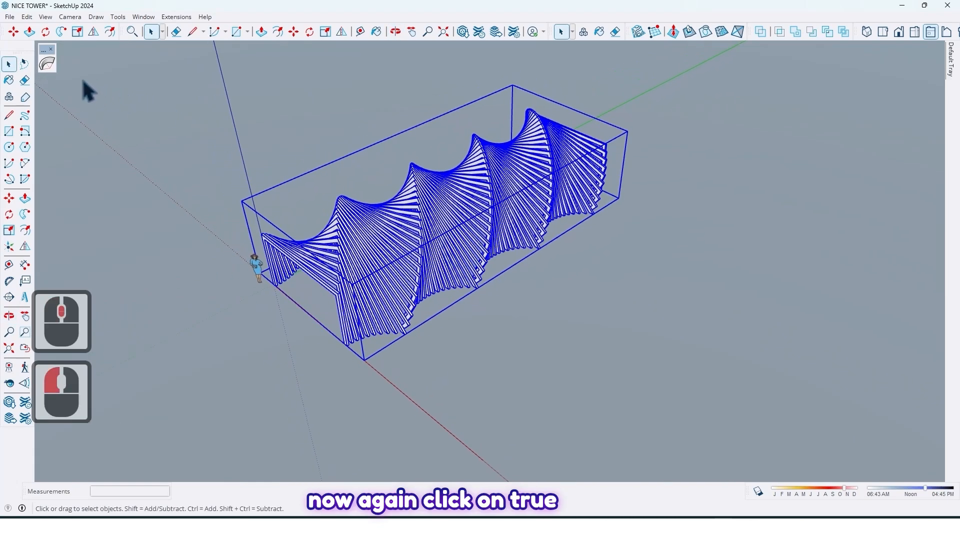
{"action": "left_click", "coordinate": [47, 63]}
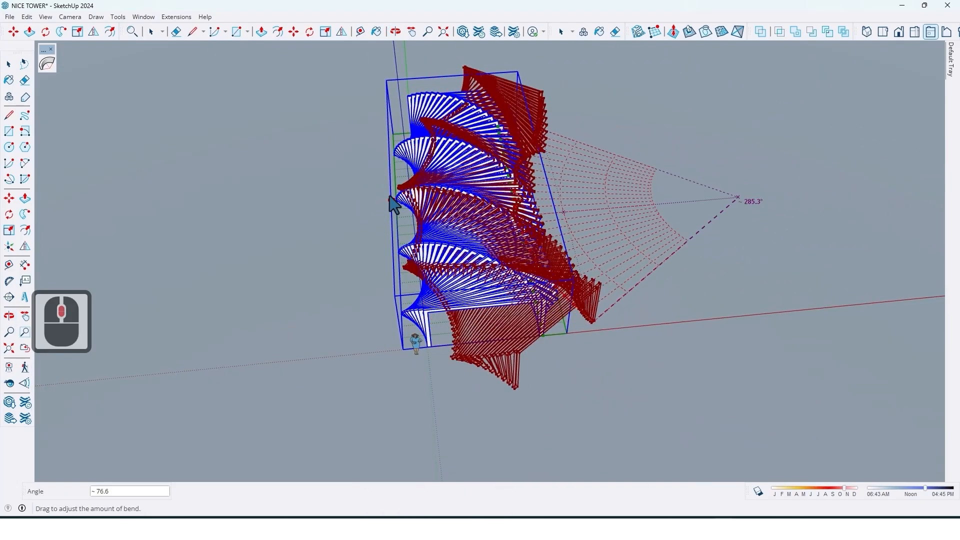
{"action": "left_click_drag", "start_coordinate": [392, 202], "coordinate": [410, 202]}
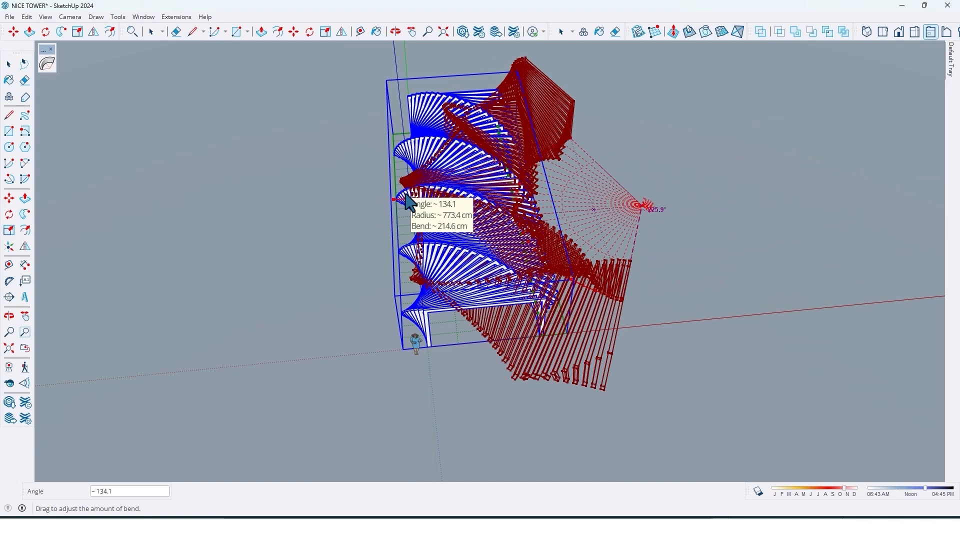
{"action": "left_click_drag", "start_coordinate": [407, 199], "coordinate": [410, 205]}
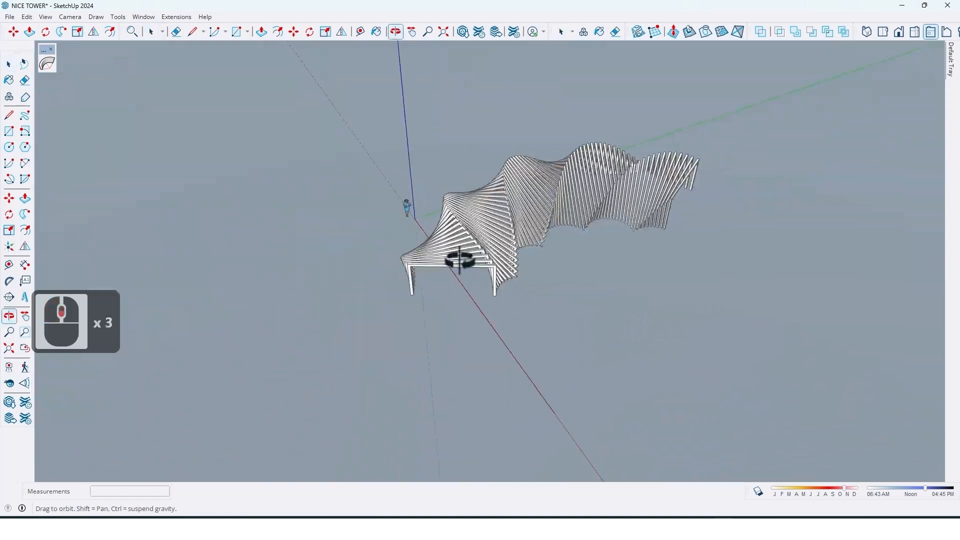
{"action": "left_click_drag", "start_coordinate": [456, 257], "coordinate": [581, 285]}
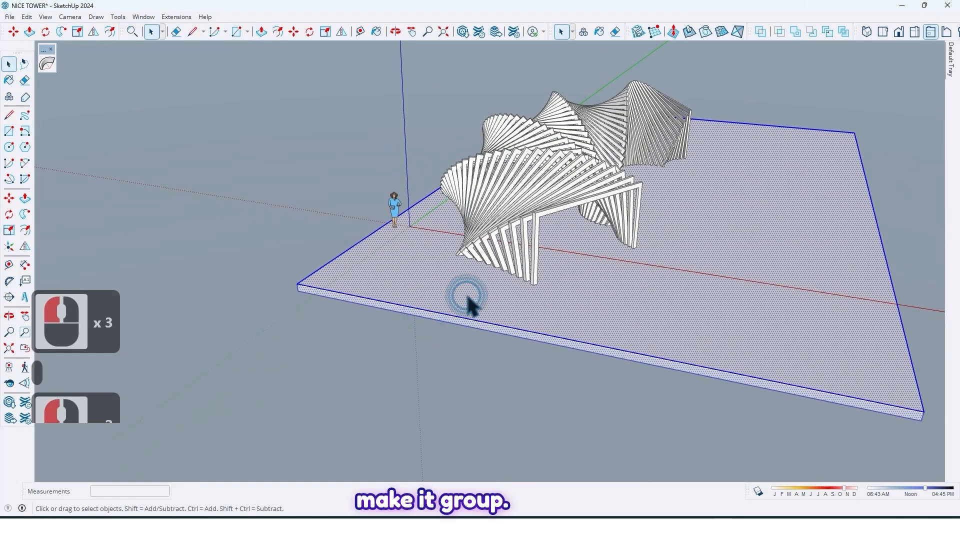
Step: Orbit around the bent pergola and the ground slab beneath it
{"action": "left_click_drag", "start_coordinate": [469, 294], "coordinate": [514, 288]}
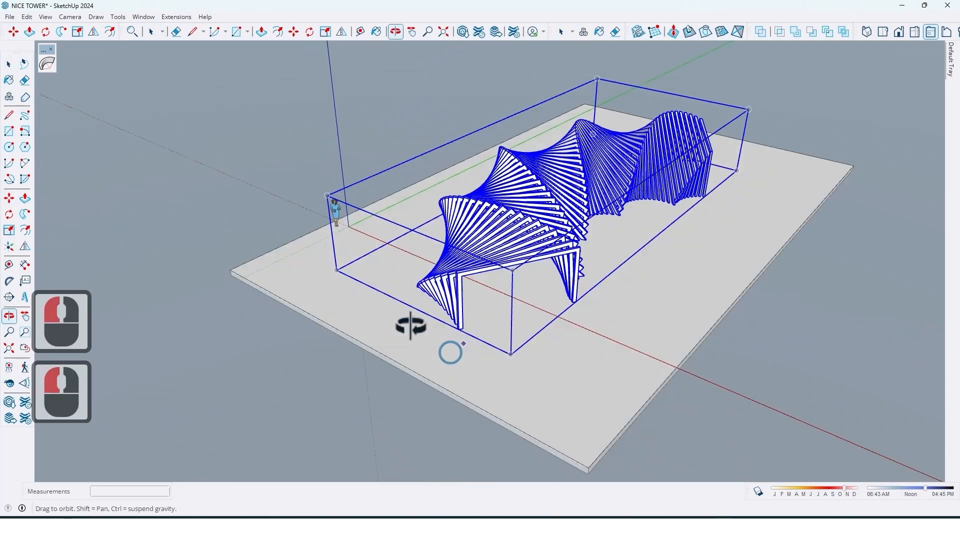
{"action": "left_click_drag", "start_coordinate": [410, 328], "coordinate": [300, 358]}
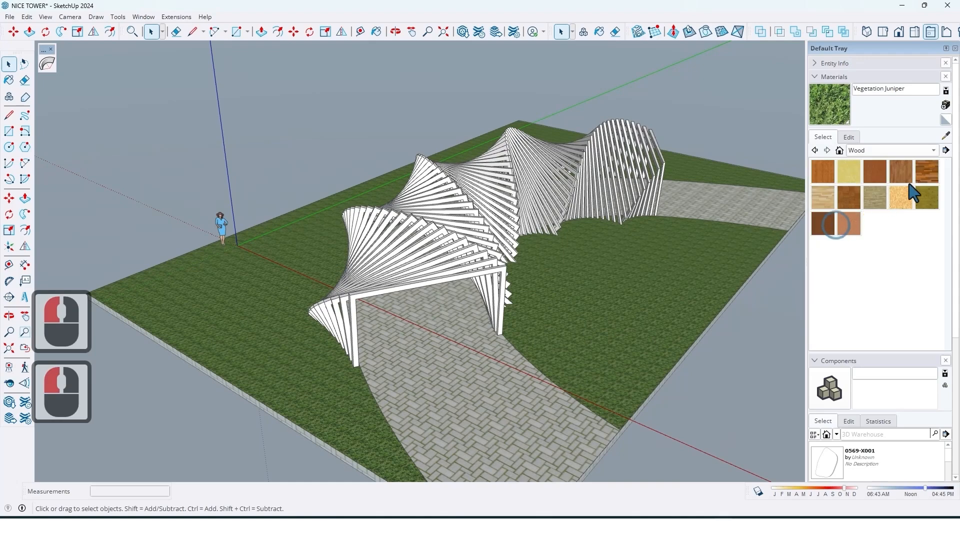
Step: Paint the curved pergola with a brown wood material
{"action": "left_click", "coordinate": [438, 264]}
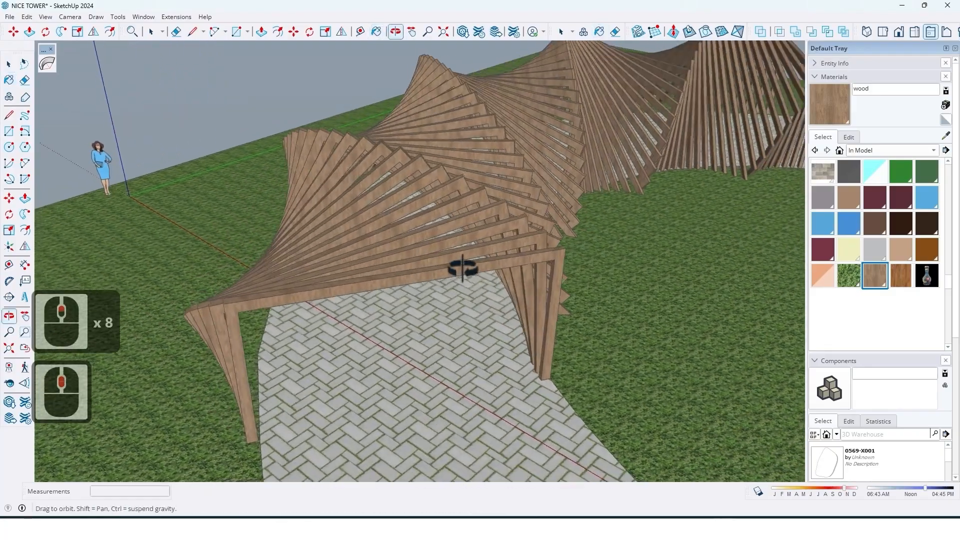
{"action": "left_click_drag", "start_coordinate": [462, 270], "coordinate": [668, 178]}
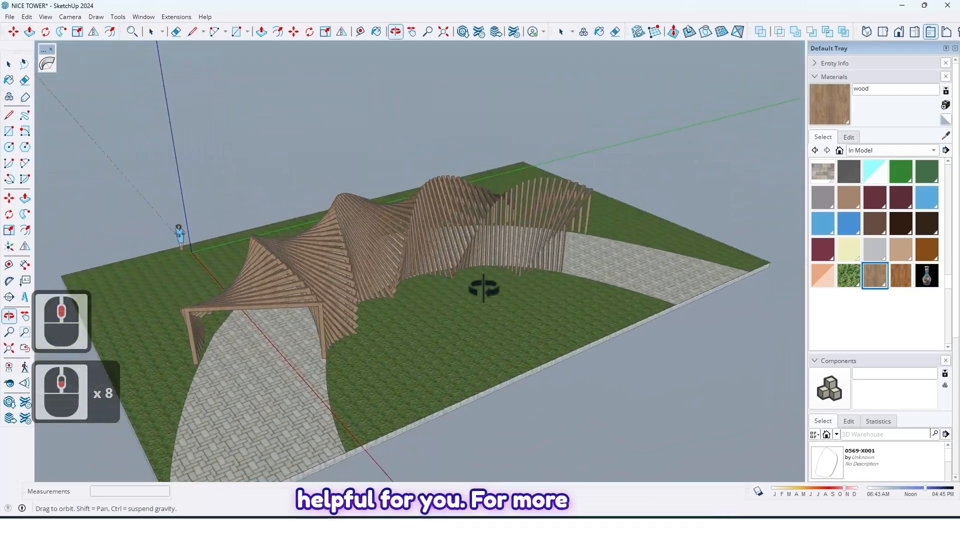
{"action": "left_click_drag", "start_coordinate": [483, 289], "coordinate": [603, 158]}
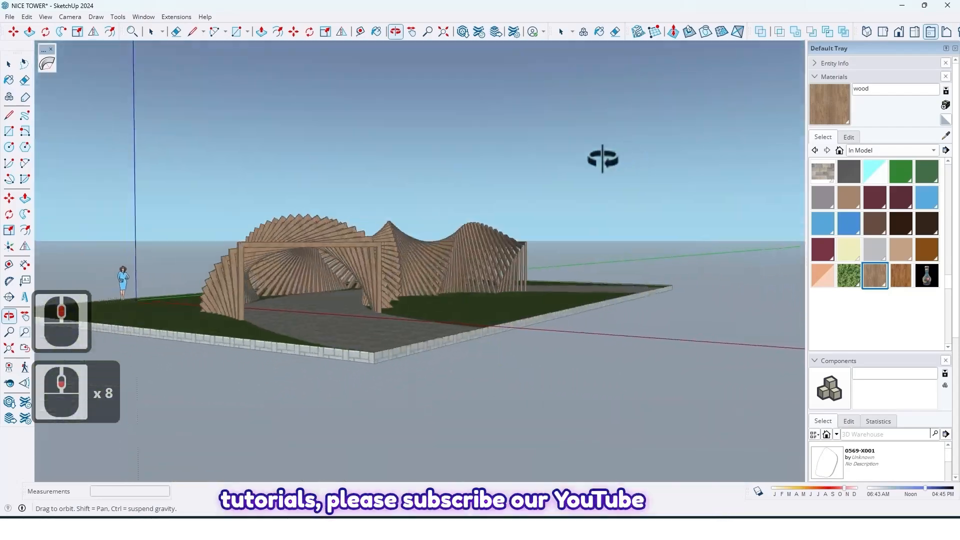